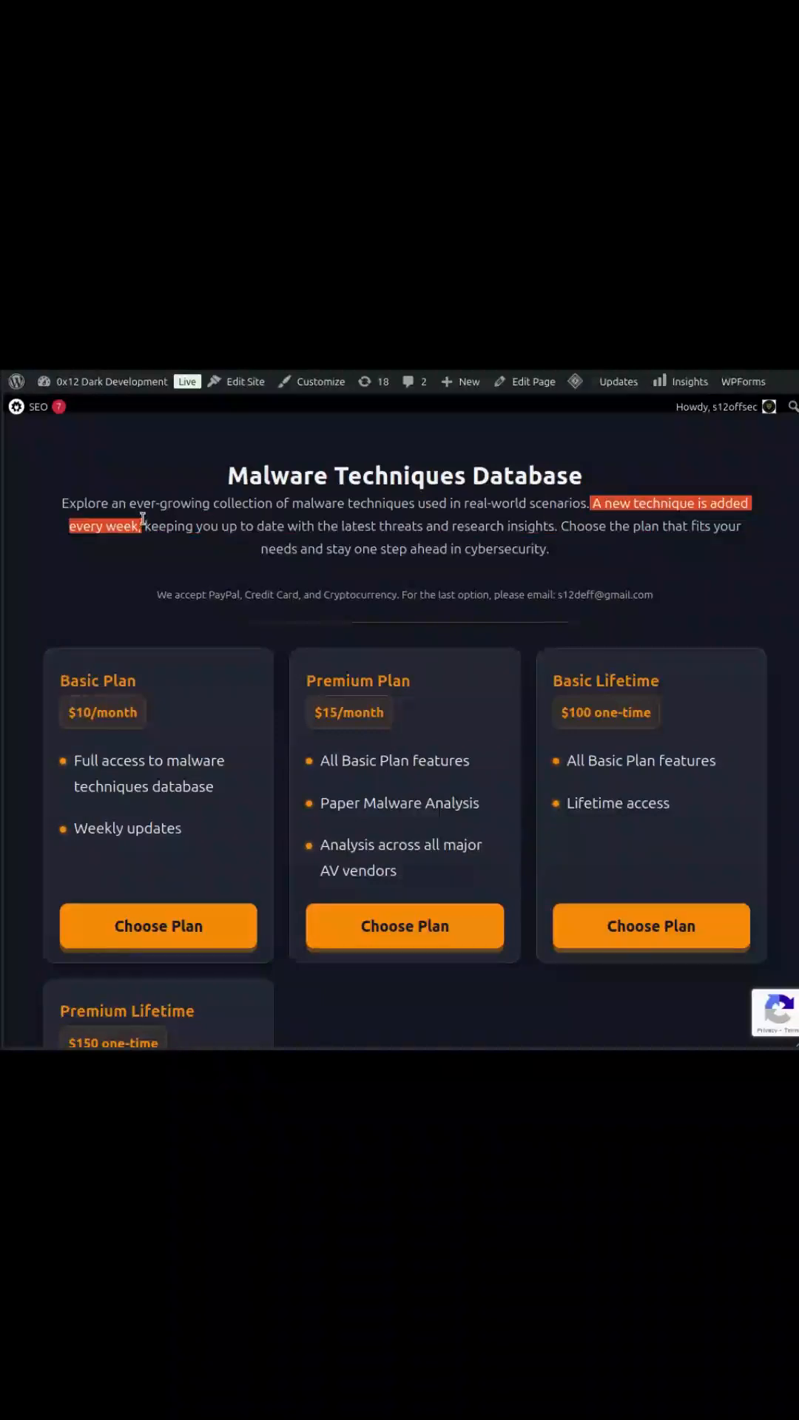
Scroll past the four pricing plans down to the technique filter and table
scroll(down, 3)
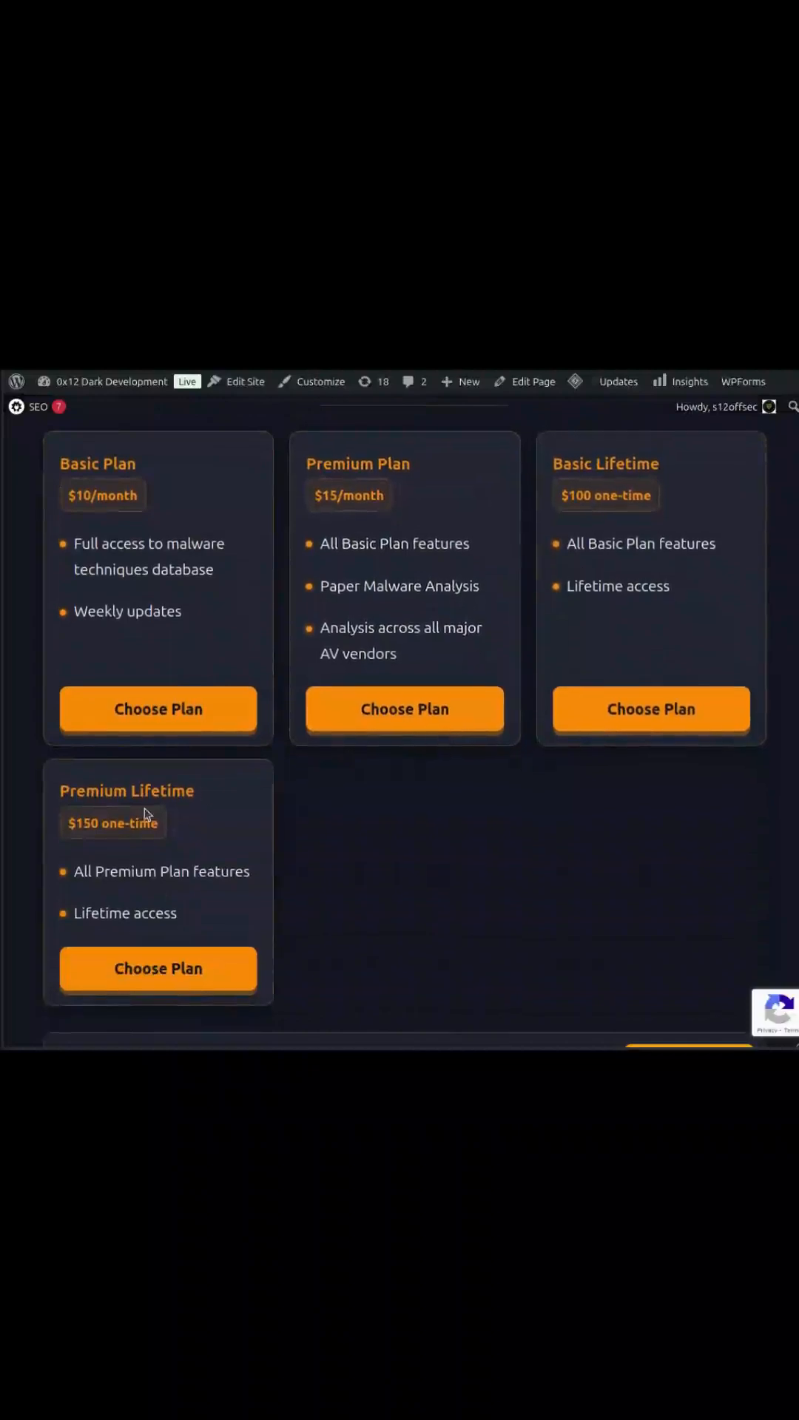
scroll(down, 3)
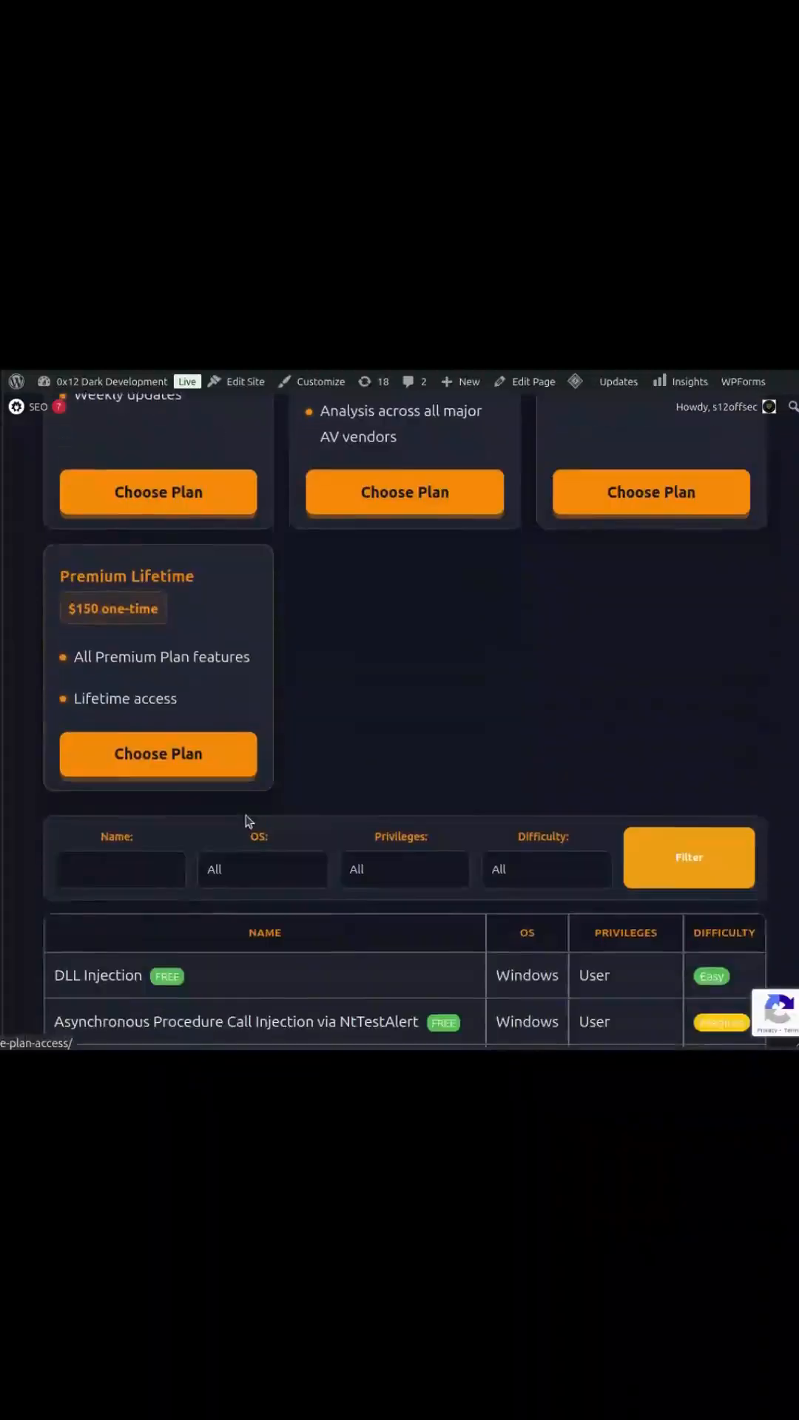
scroll(down, 3)
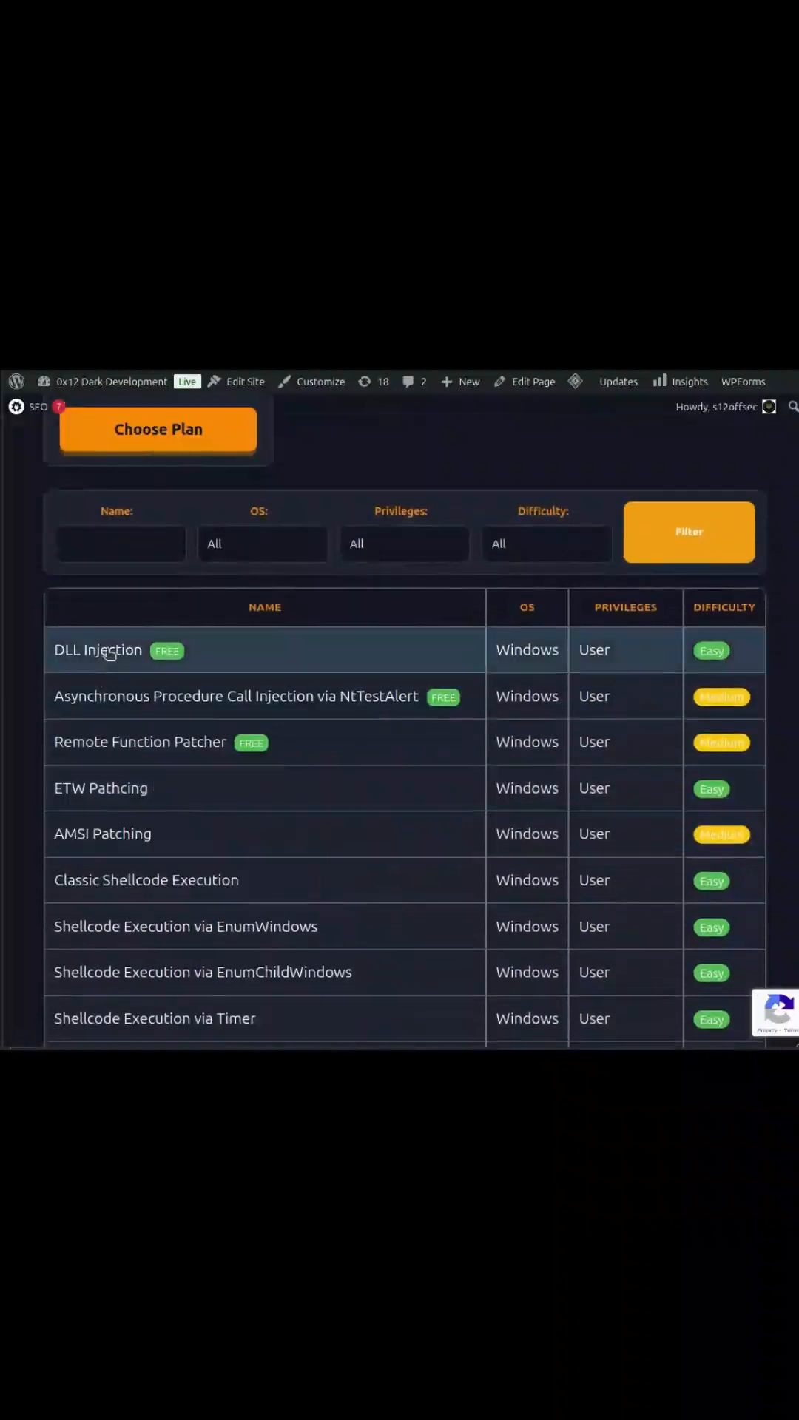
Open DLL Injection from the table and review Technique Details, Dependencies and Mitigations
click(98, 649)
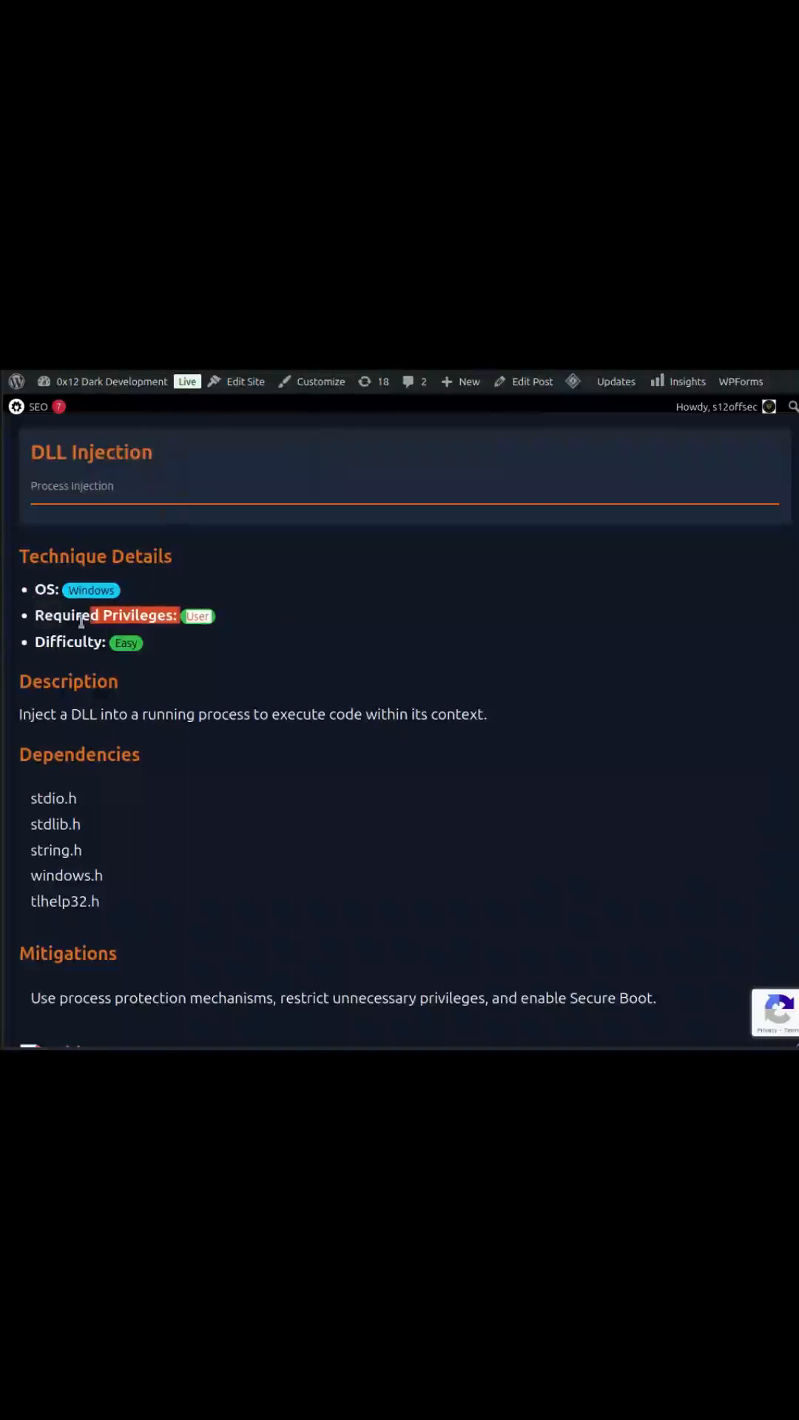
scroll(down, 3)
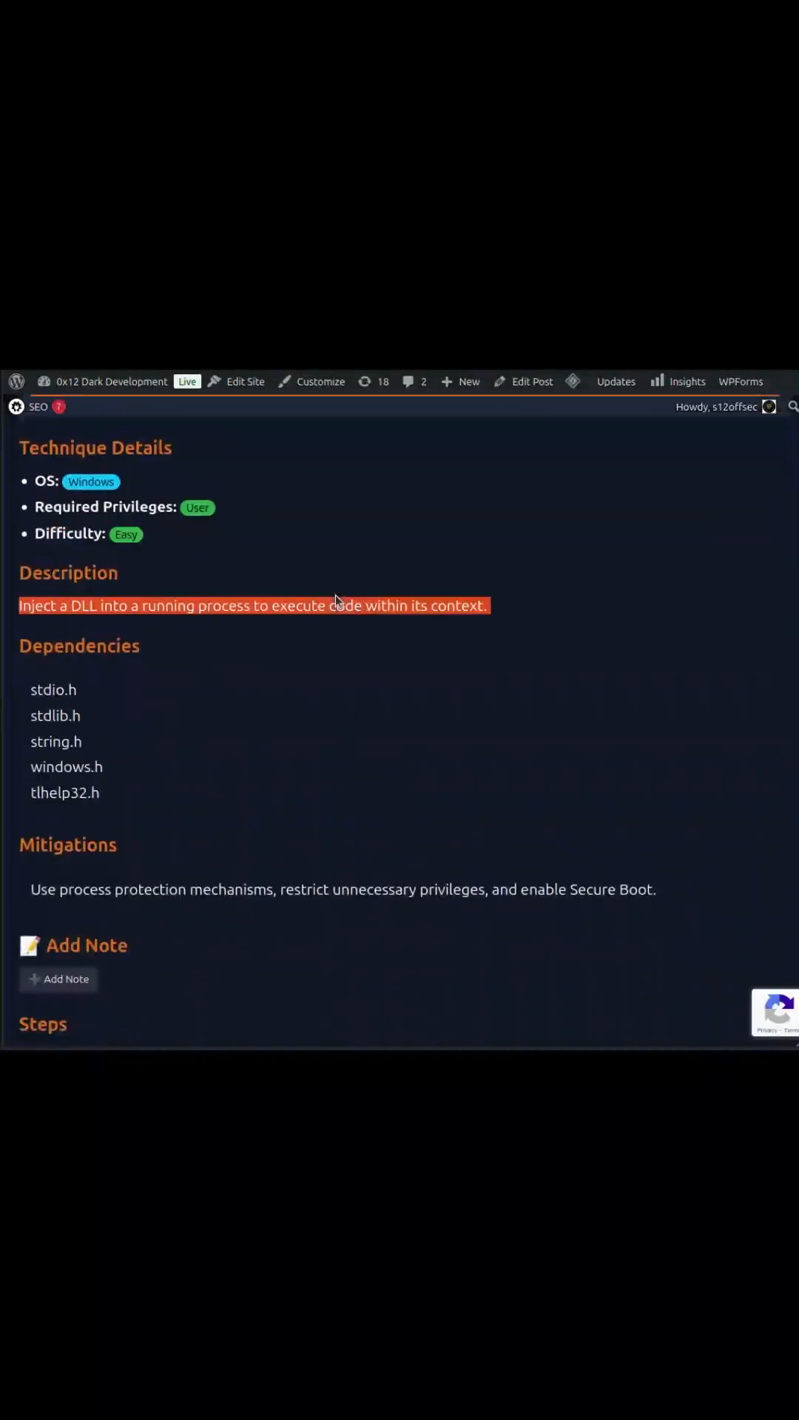
scroll(down, 3)
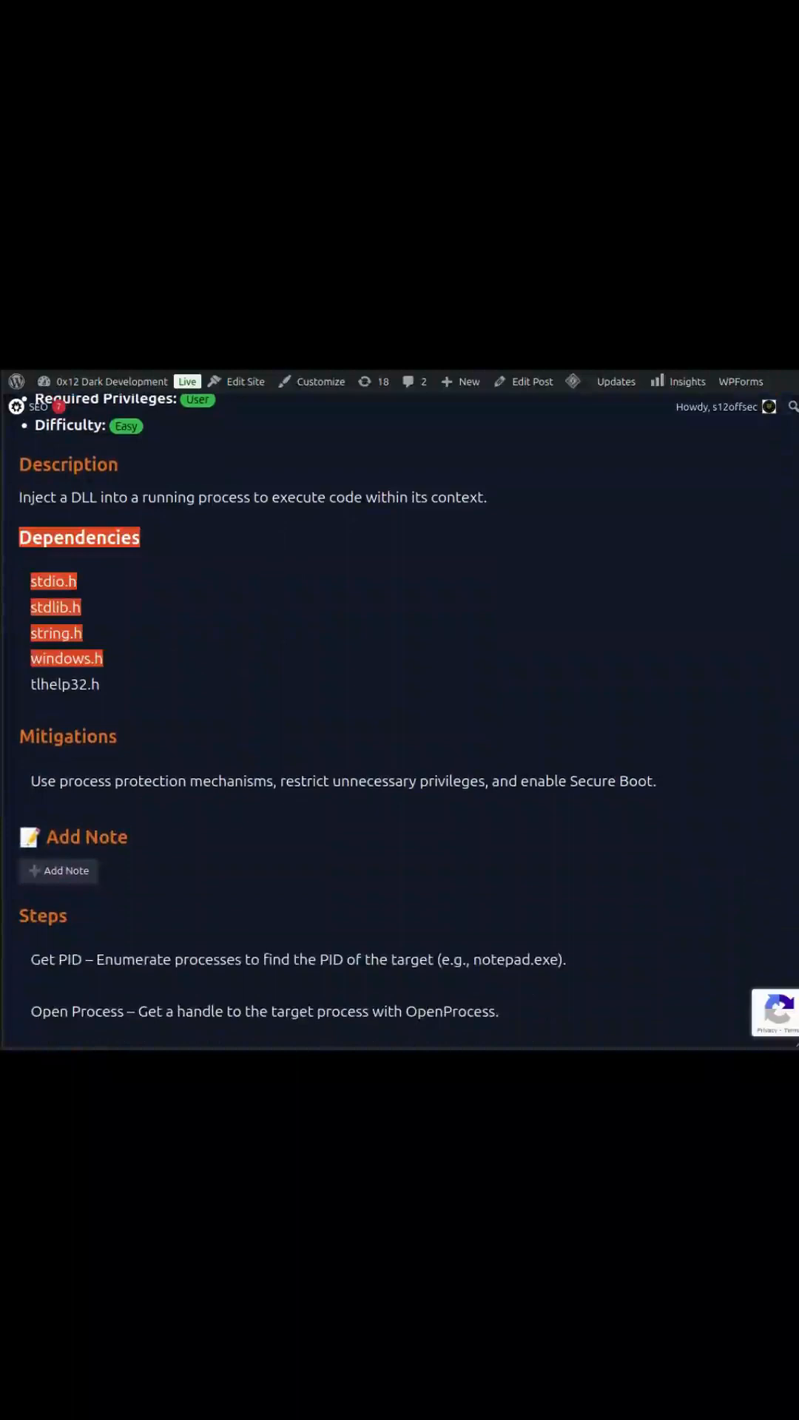
scroll(down, 3)
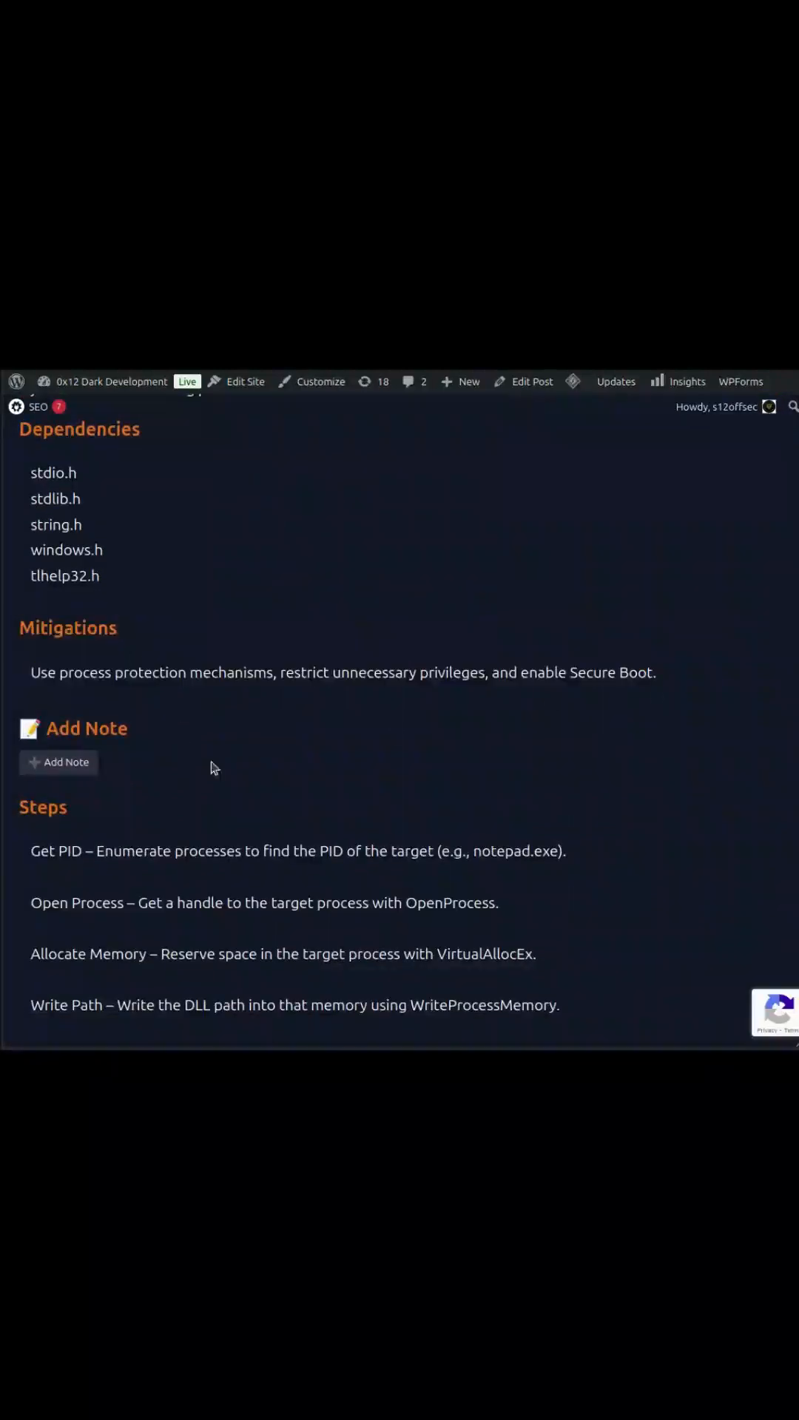
Add a note reading "you can add here a private note, no one see it" without saving
click(57, 762)
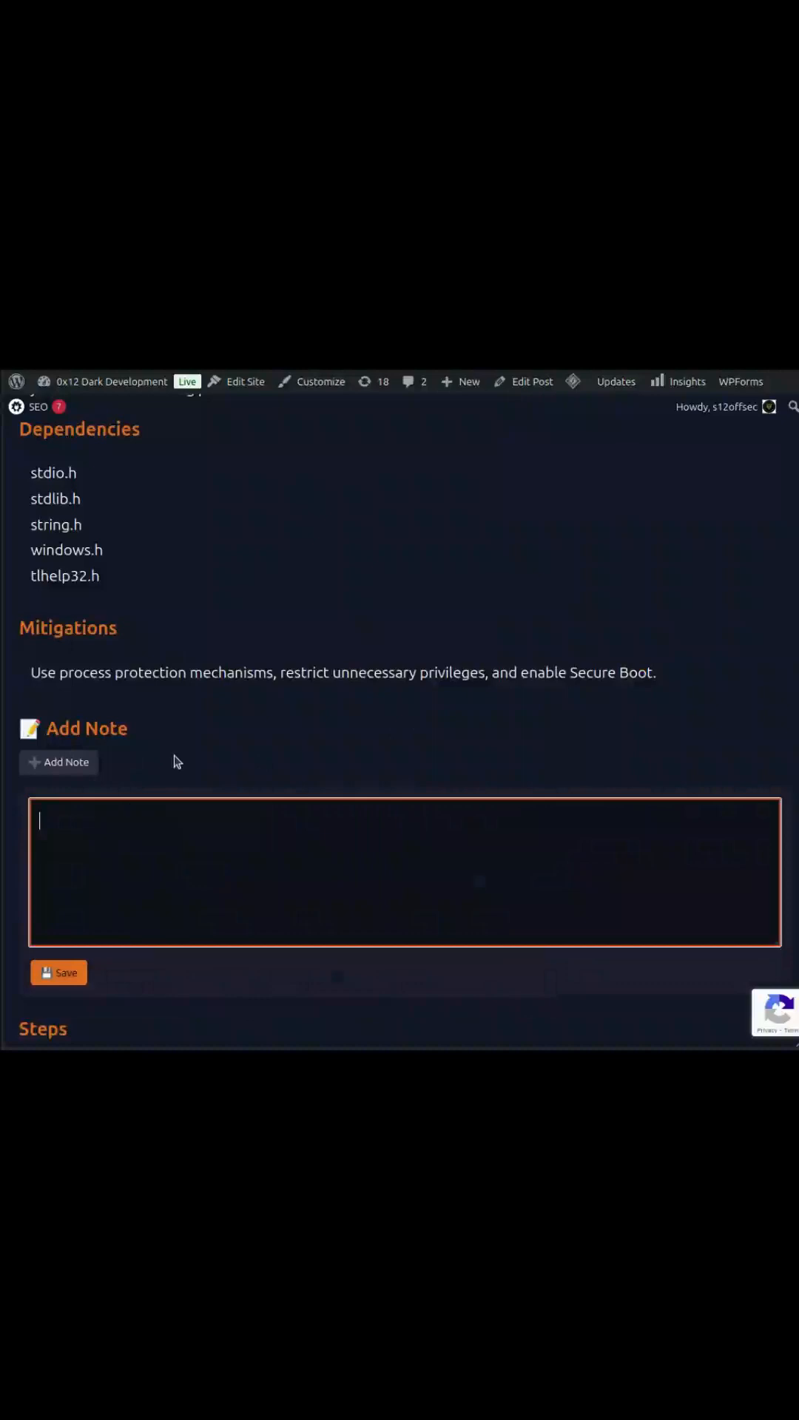
text(you can add)
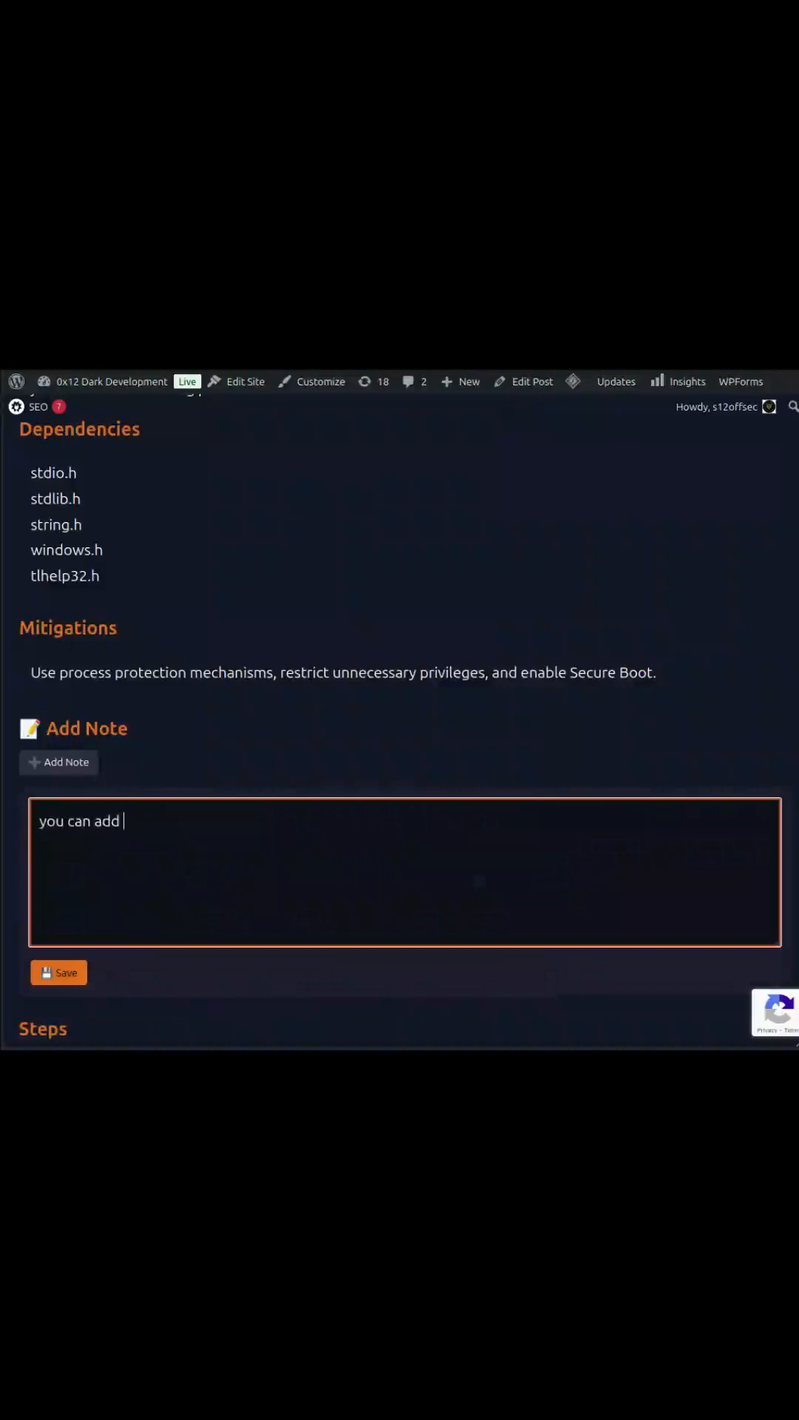
text(here a private)
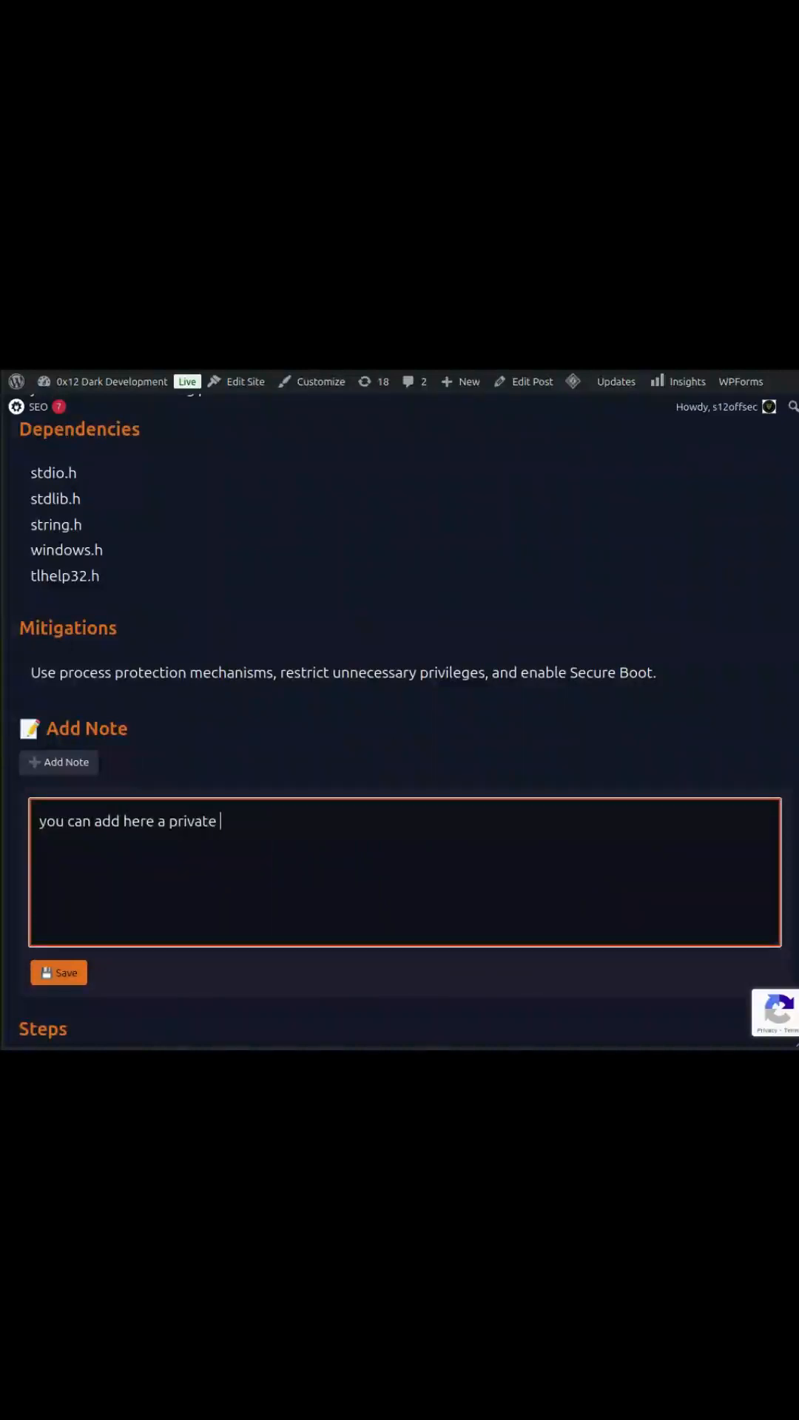
text(note,)
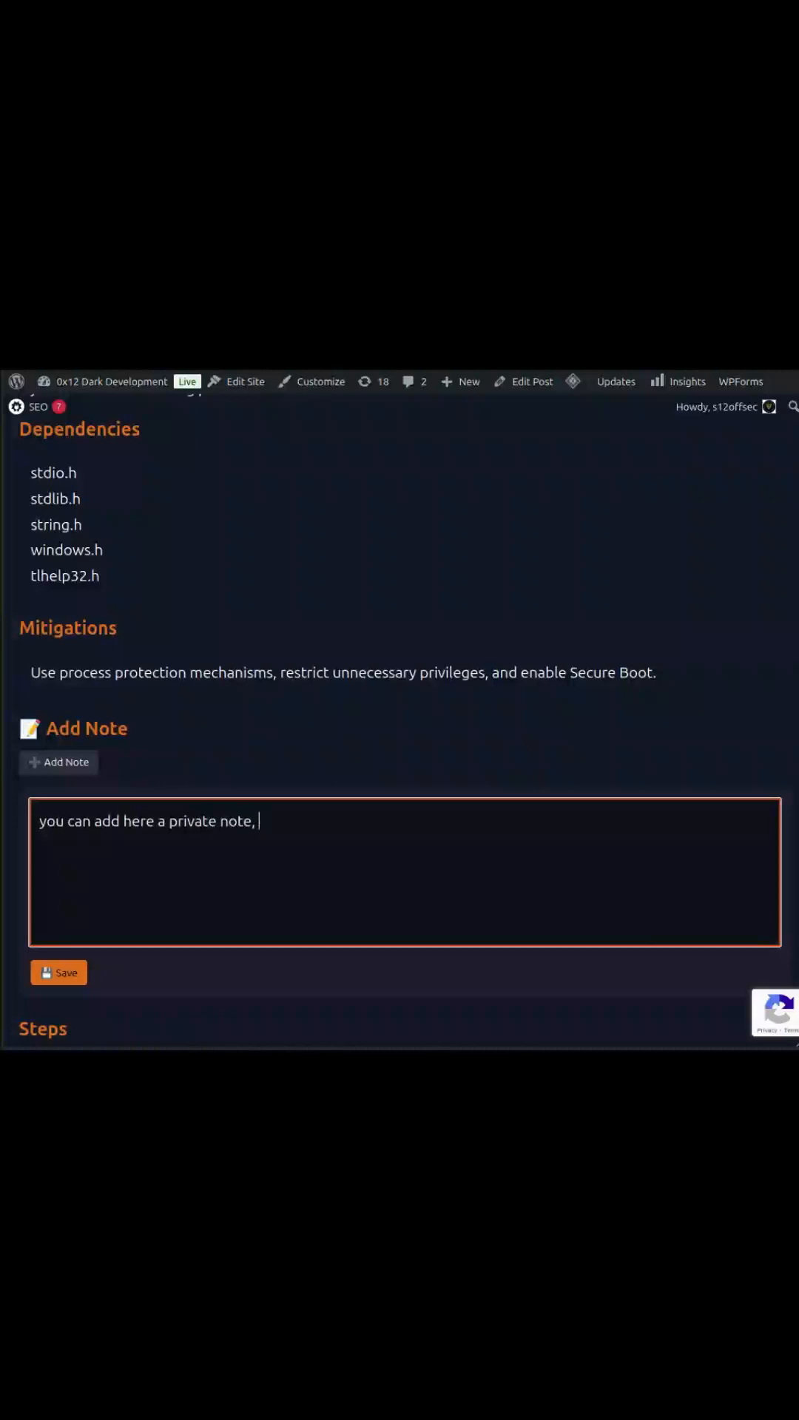
text(no one se)
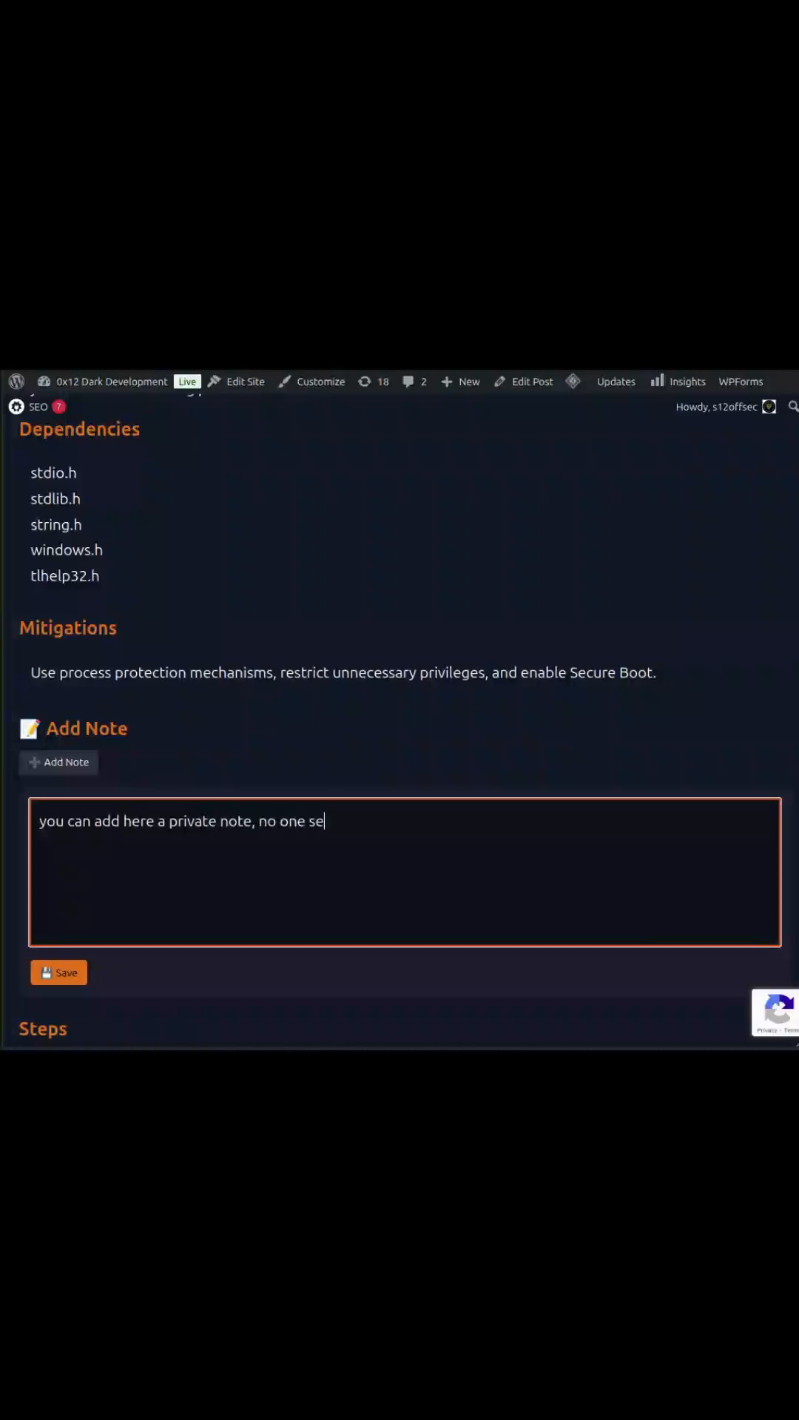
text(e)
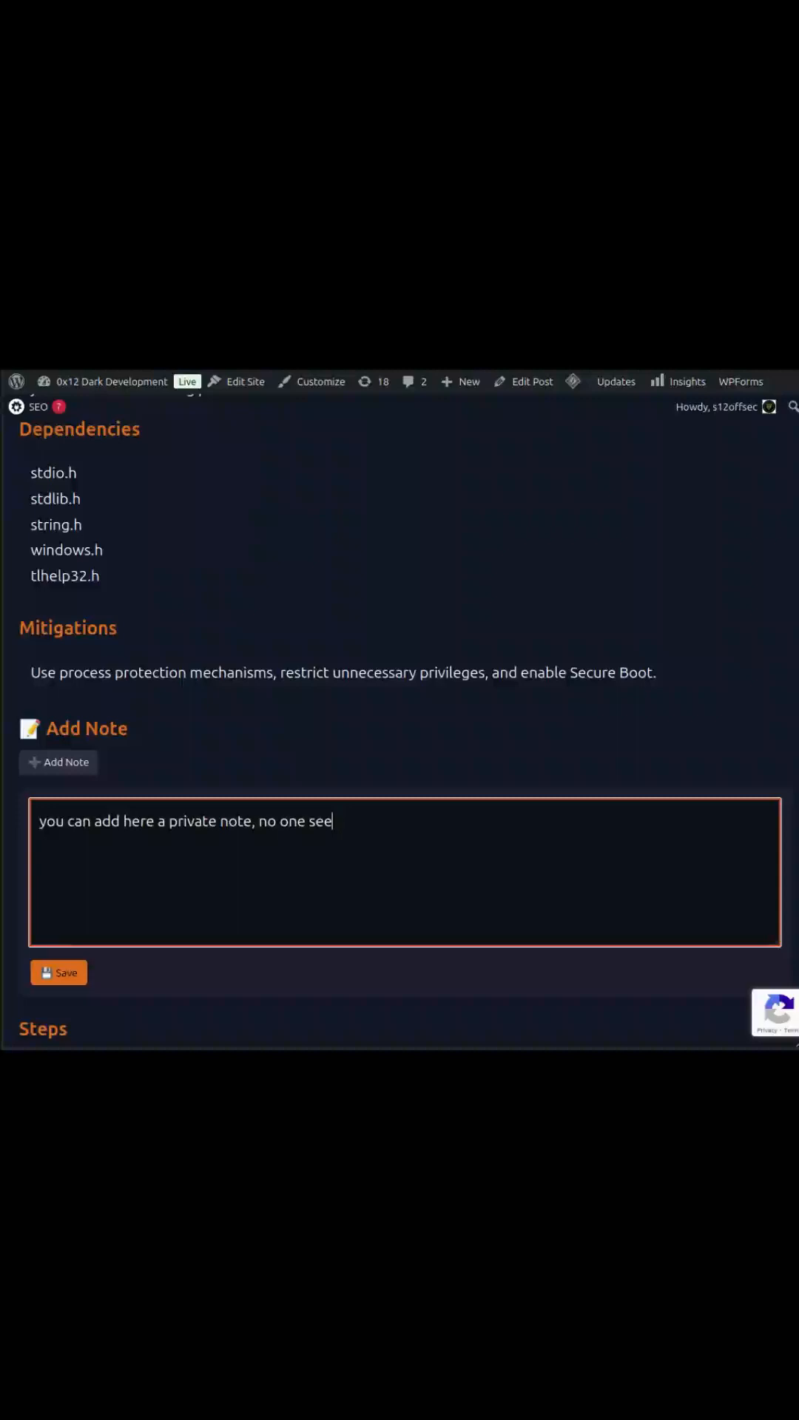
text(it)
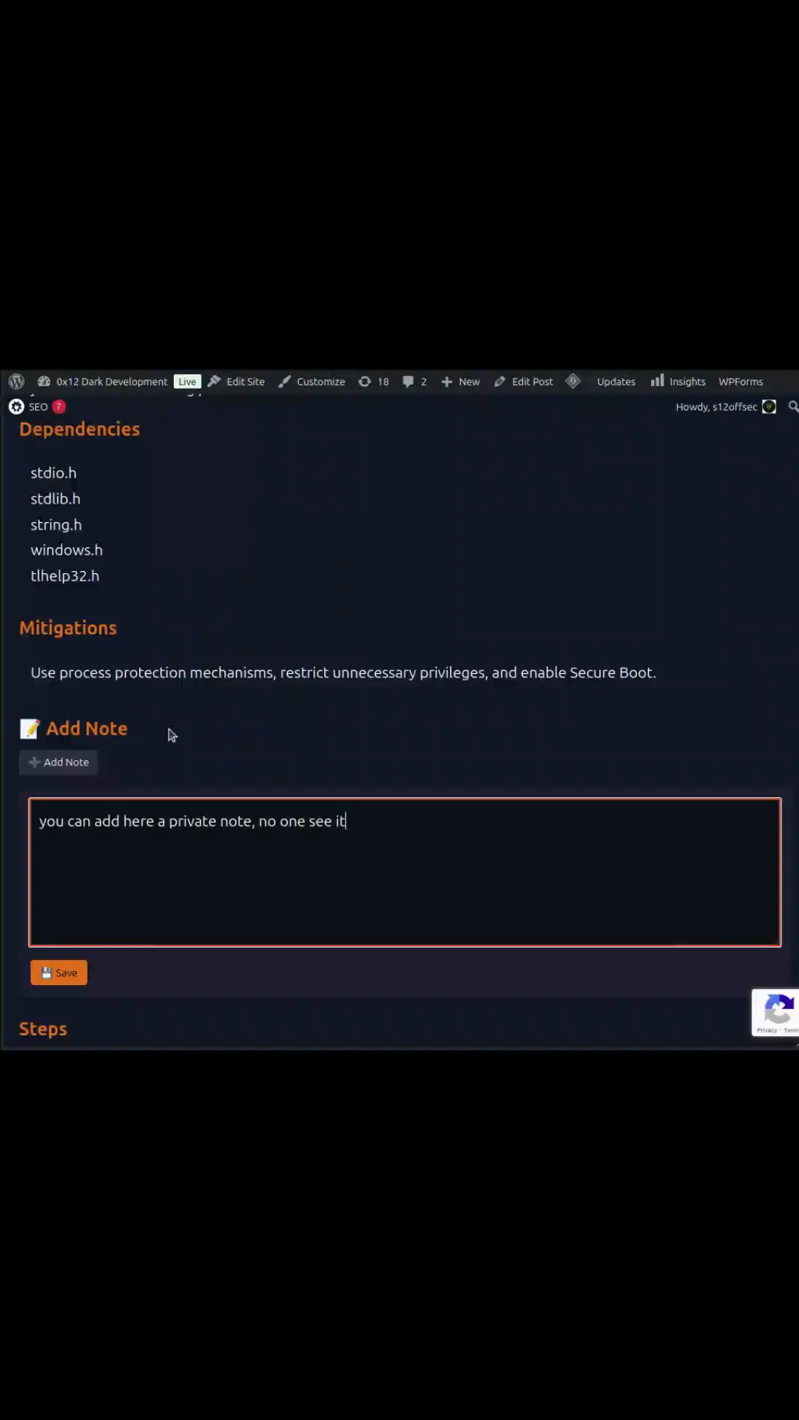
Scroll through the Steps list and C++/Rust code embed to the Proof of Concept heading
scroll(down, 3)
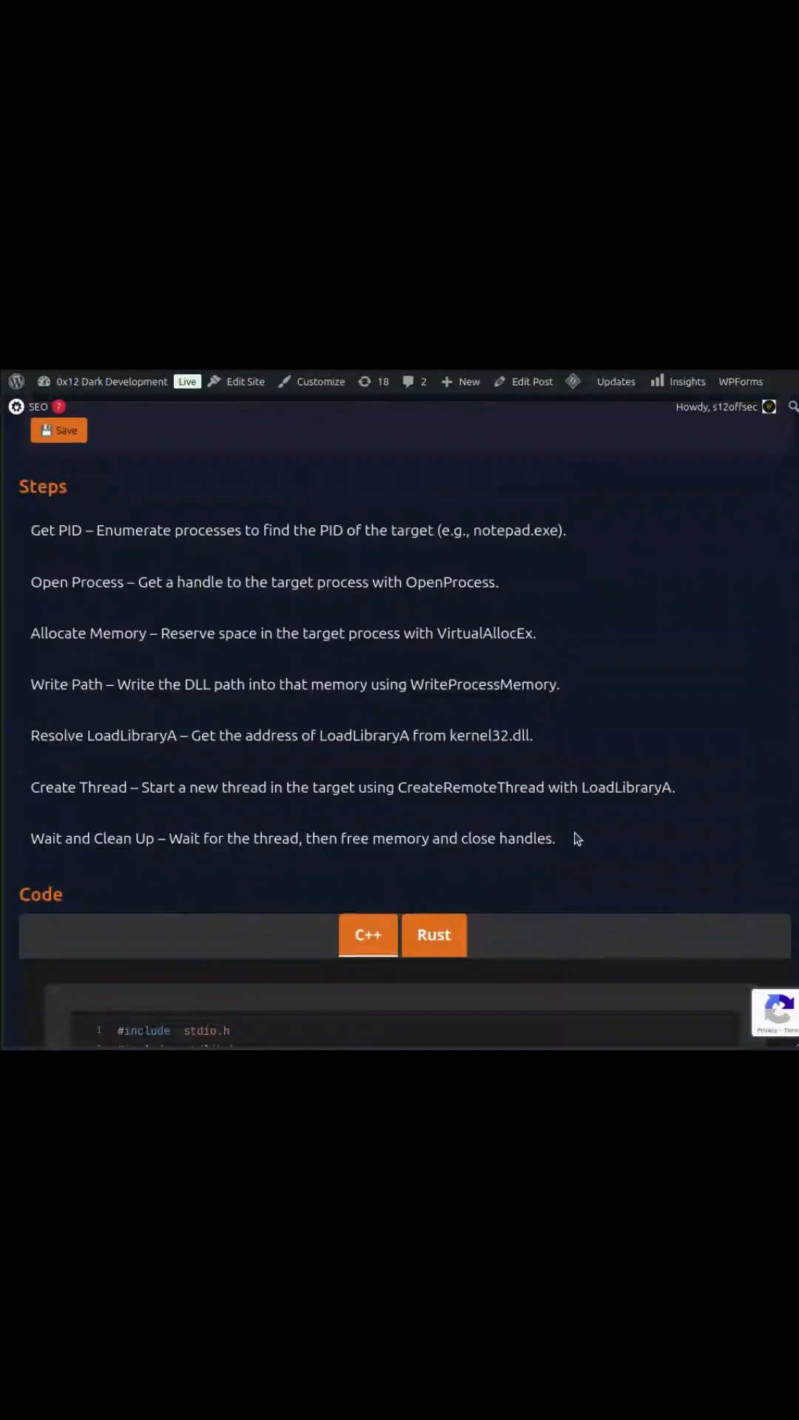
scroll(down, 3)
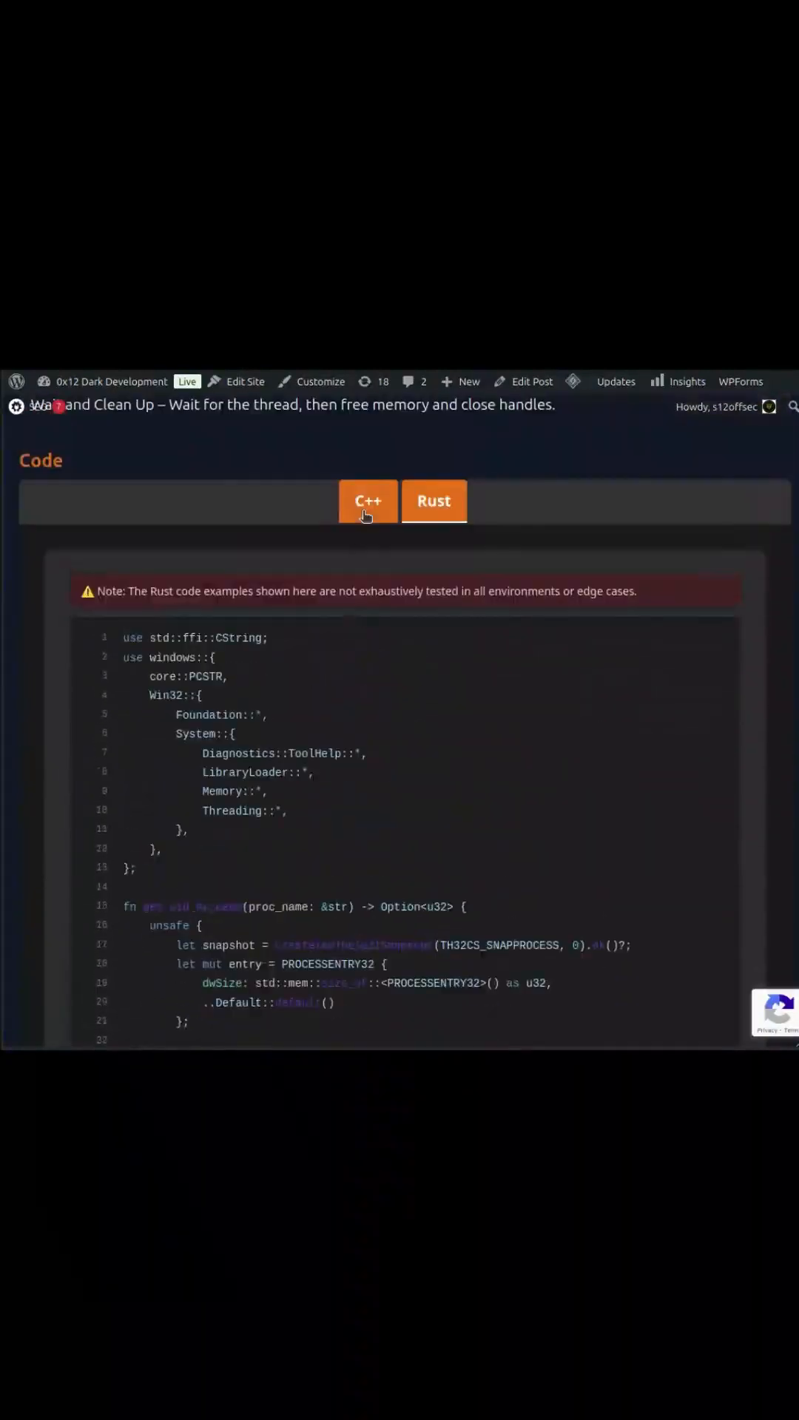
scroll(down, 3)
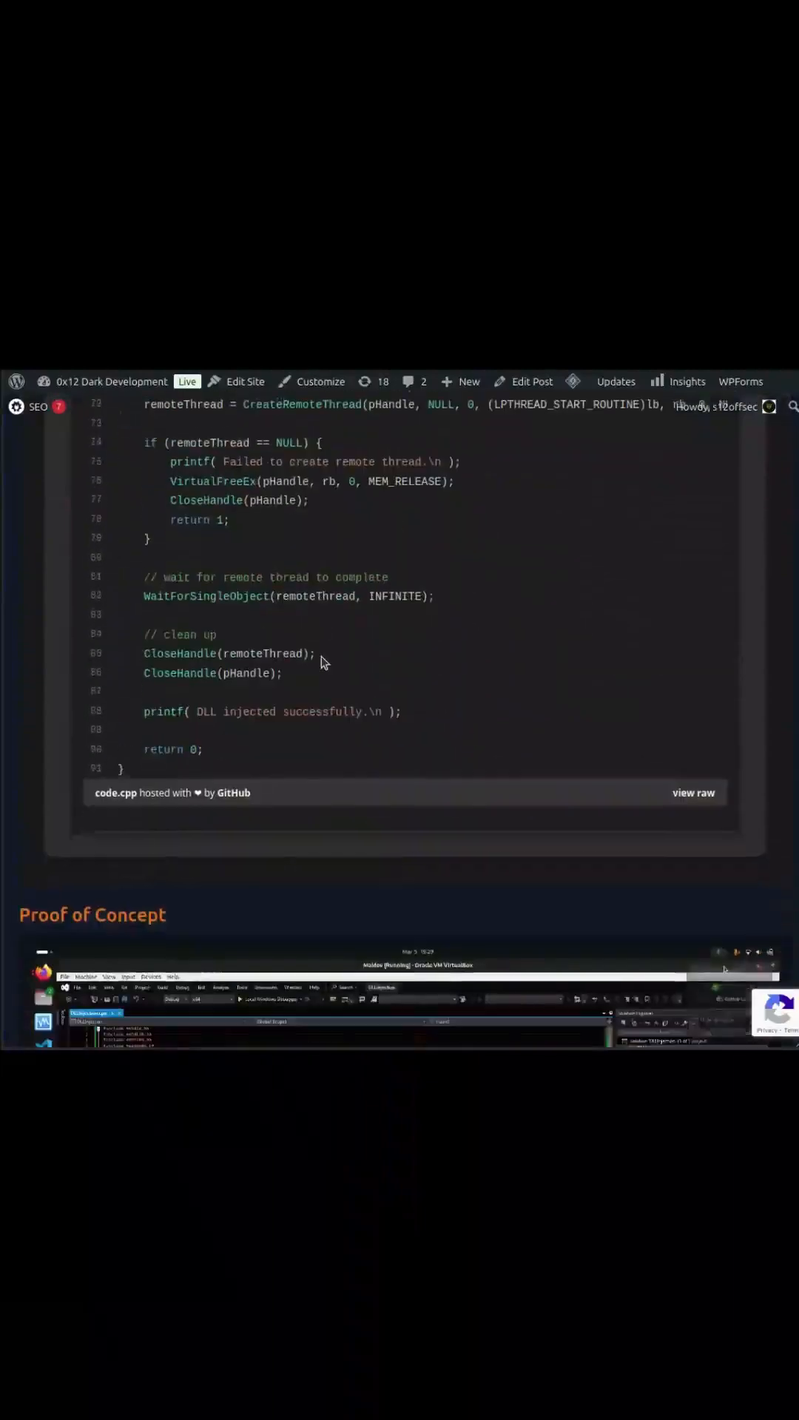
scroll(down, 3)
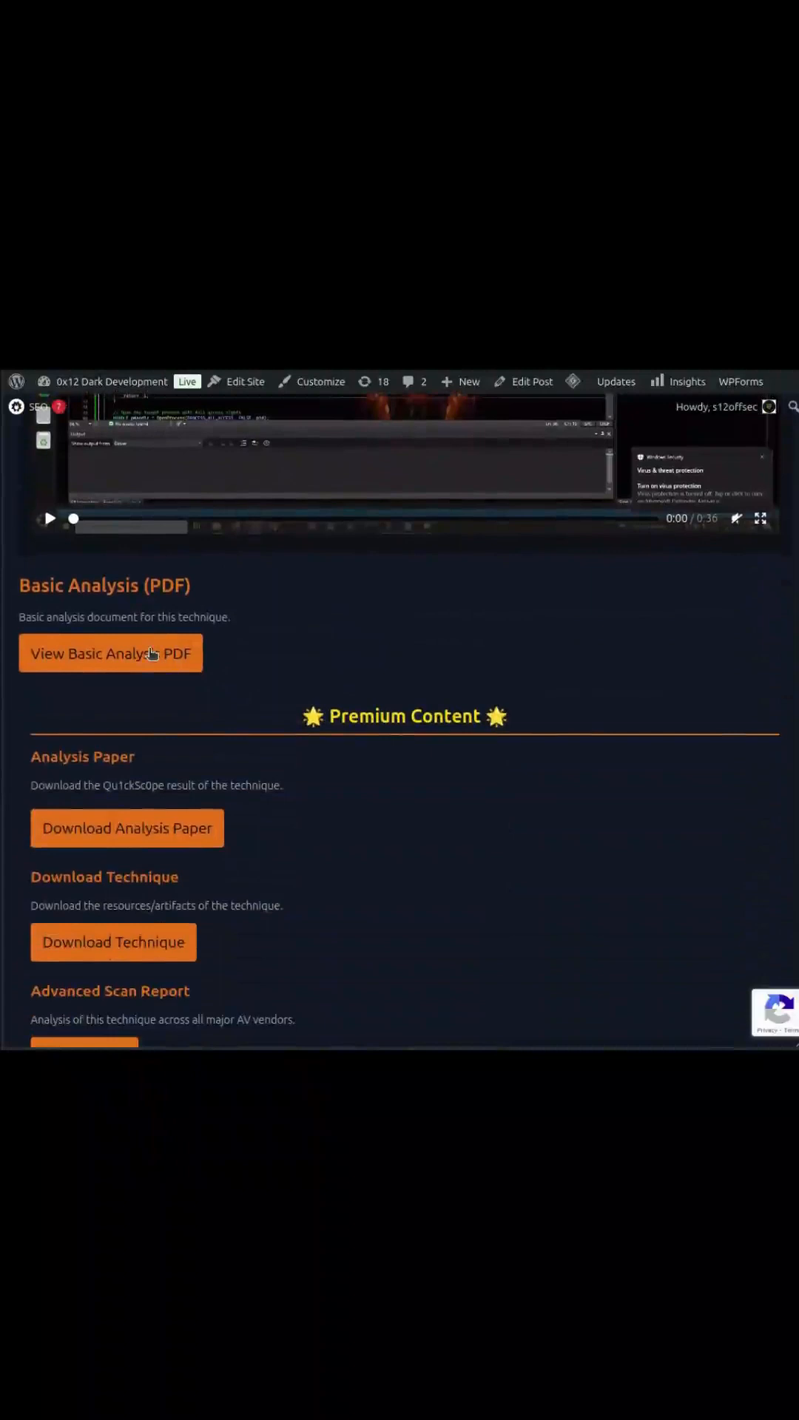
Highlight the Basic Analysis (PDF) heading above the premium downloads
double_click(104, 585)
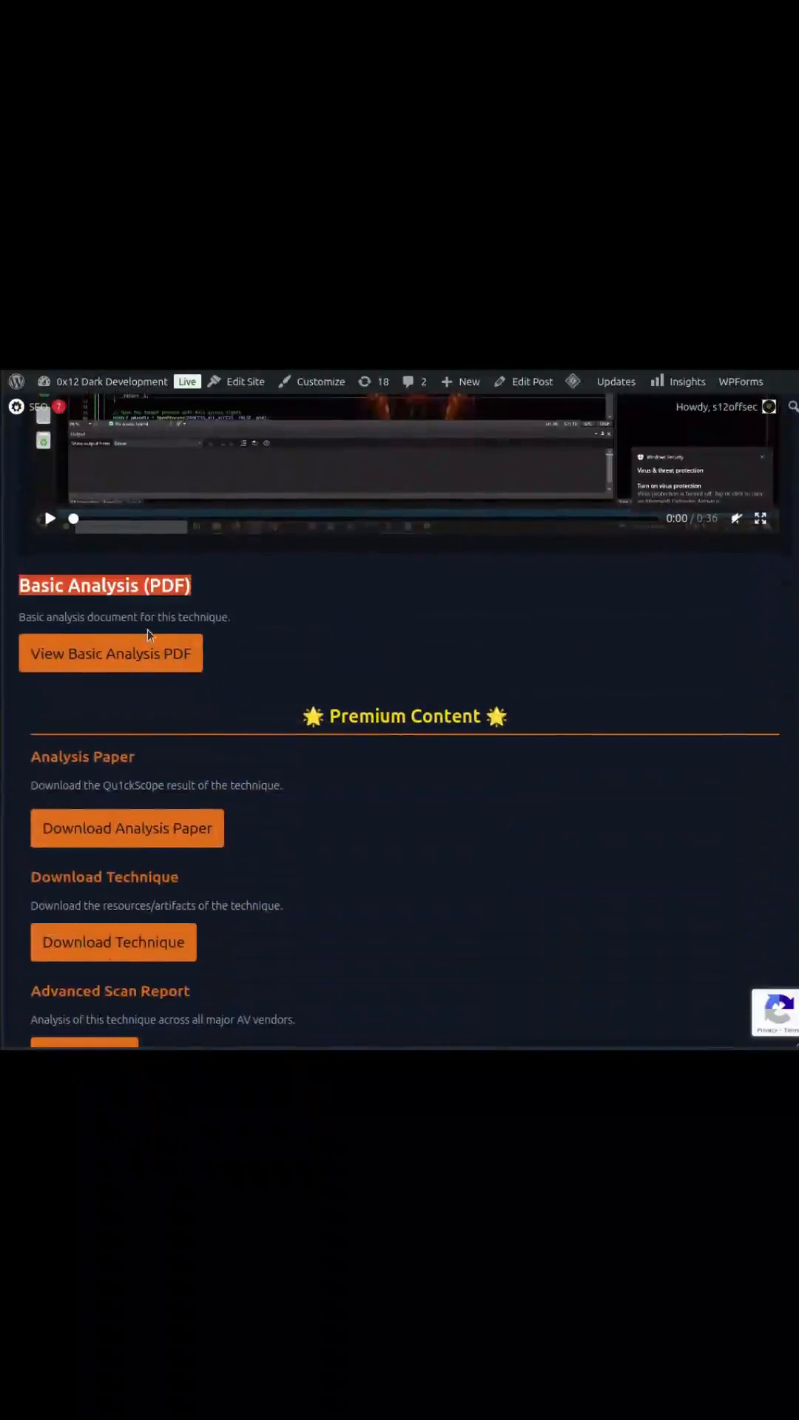